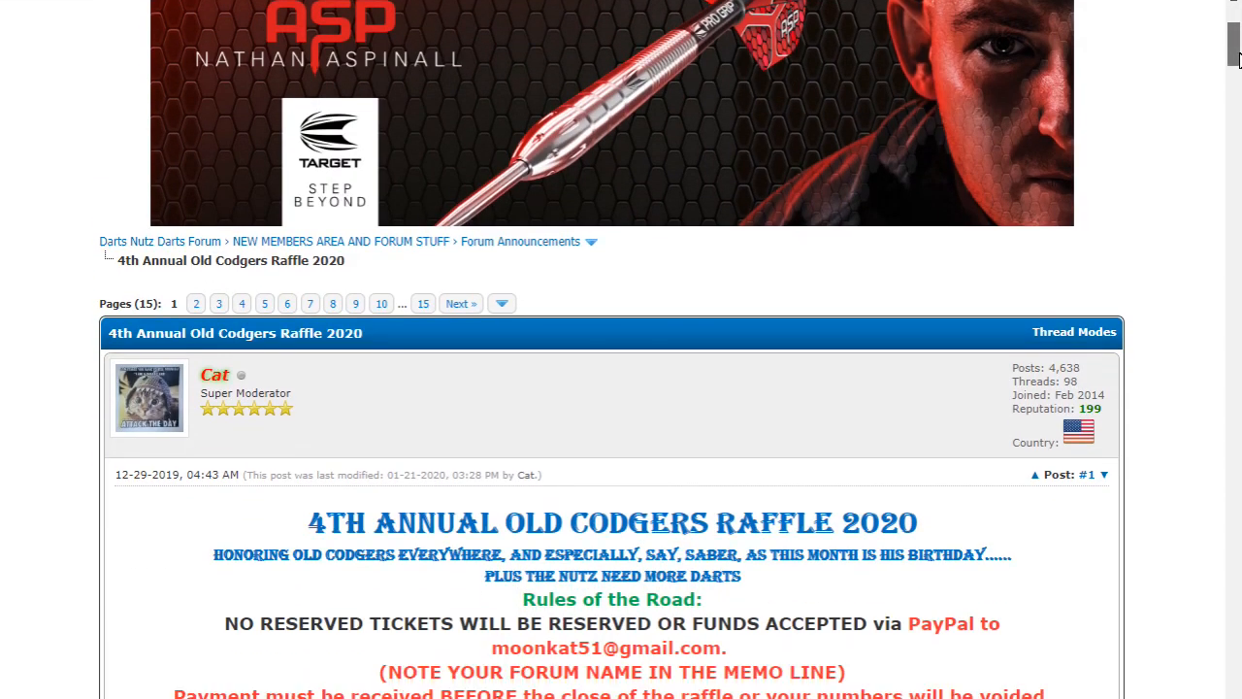
# - Scroll past the Old Codgers Raffle 2020 rules and prize photos to the reserved numbers list
pyautogui.scroll(-3)
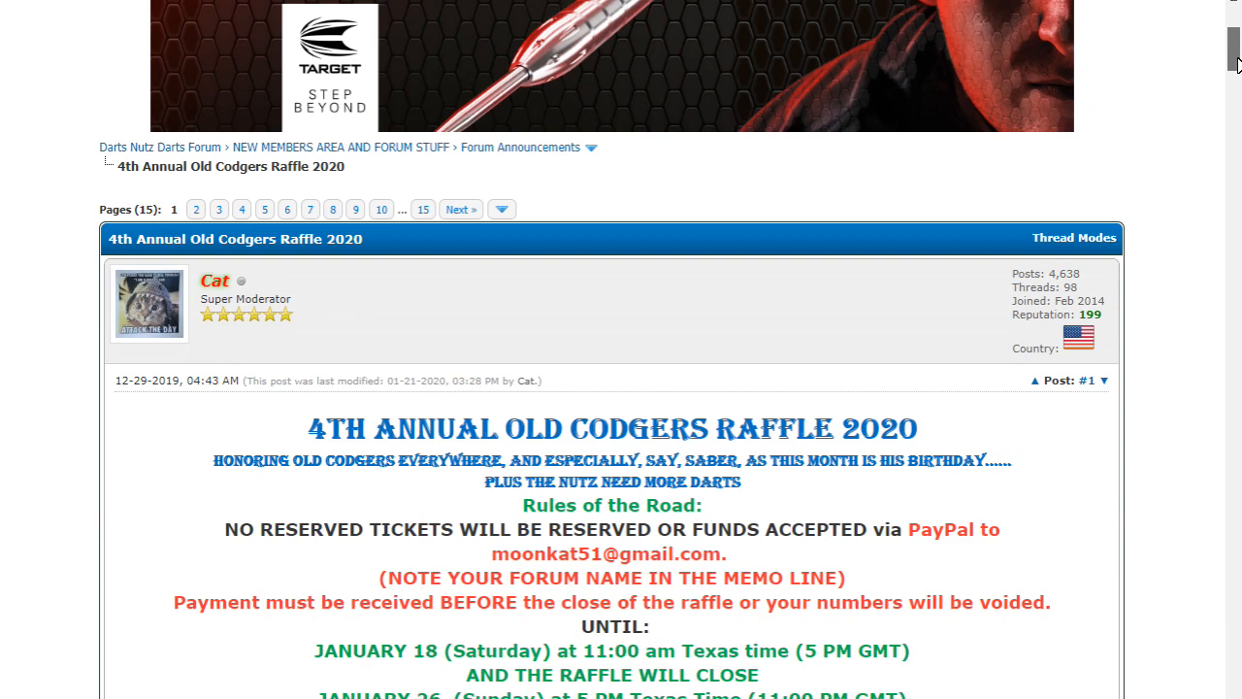
pyautogui.scroll(-3)
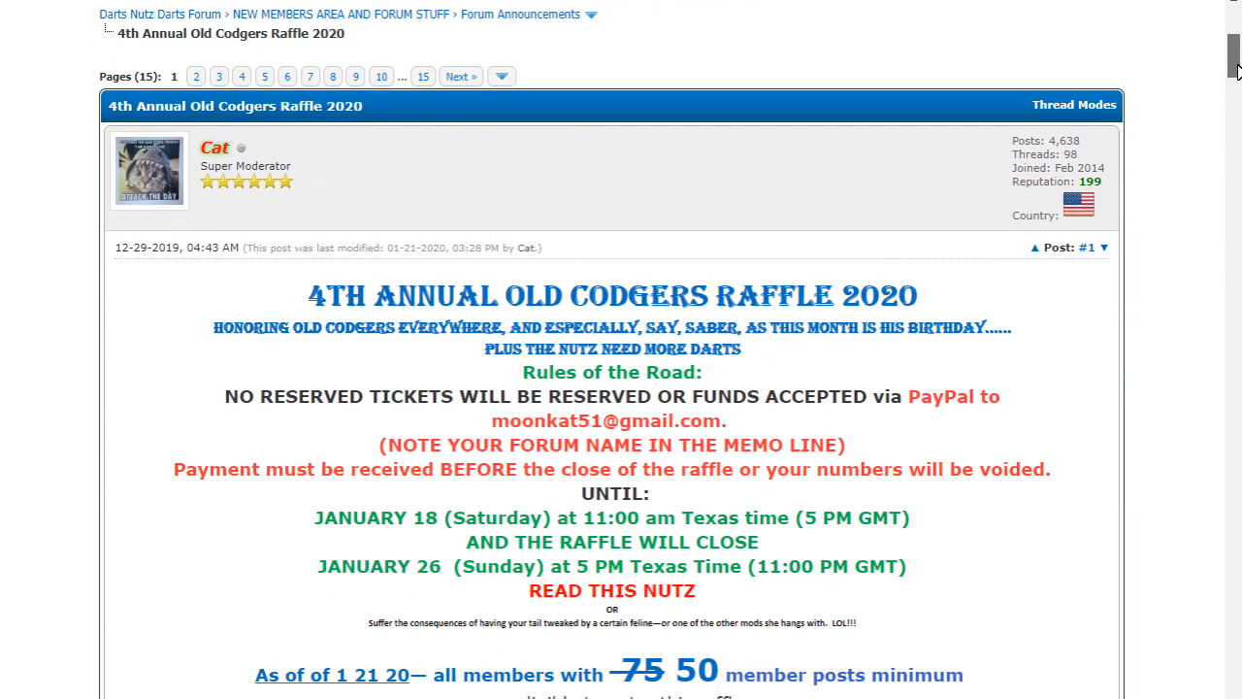
pyautogui.scroll(-3)
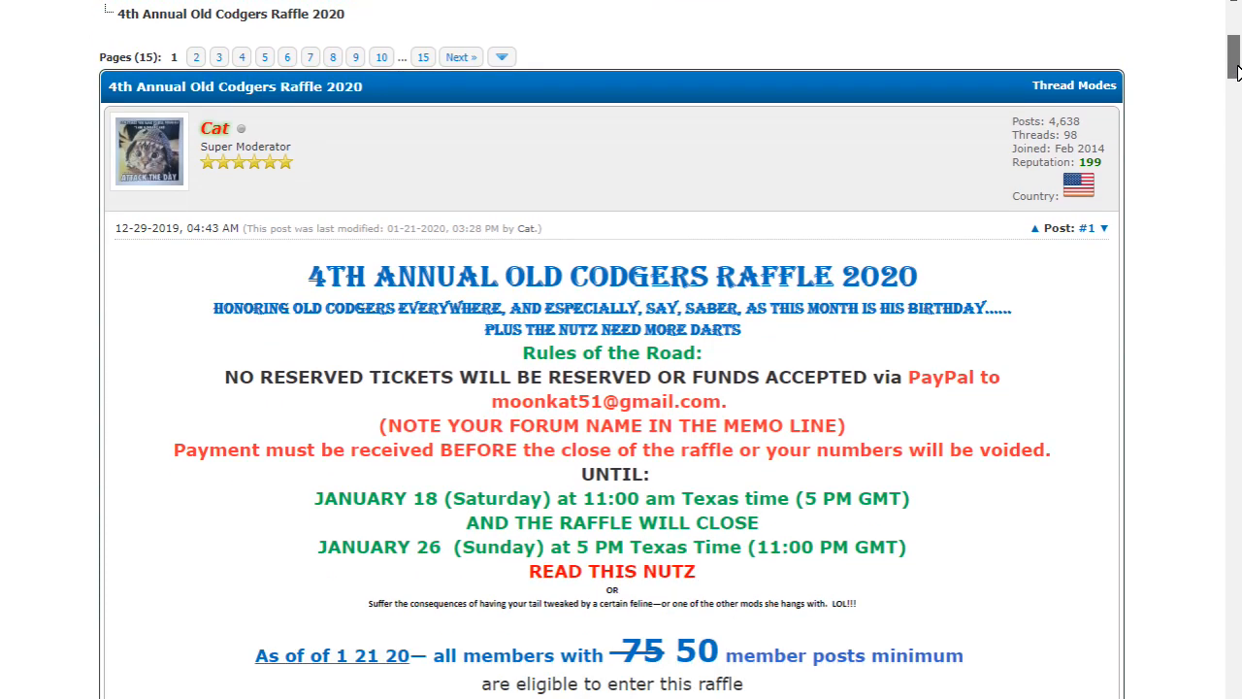
pyautogui.scroll(-3)
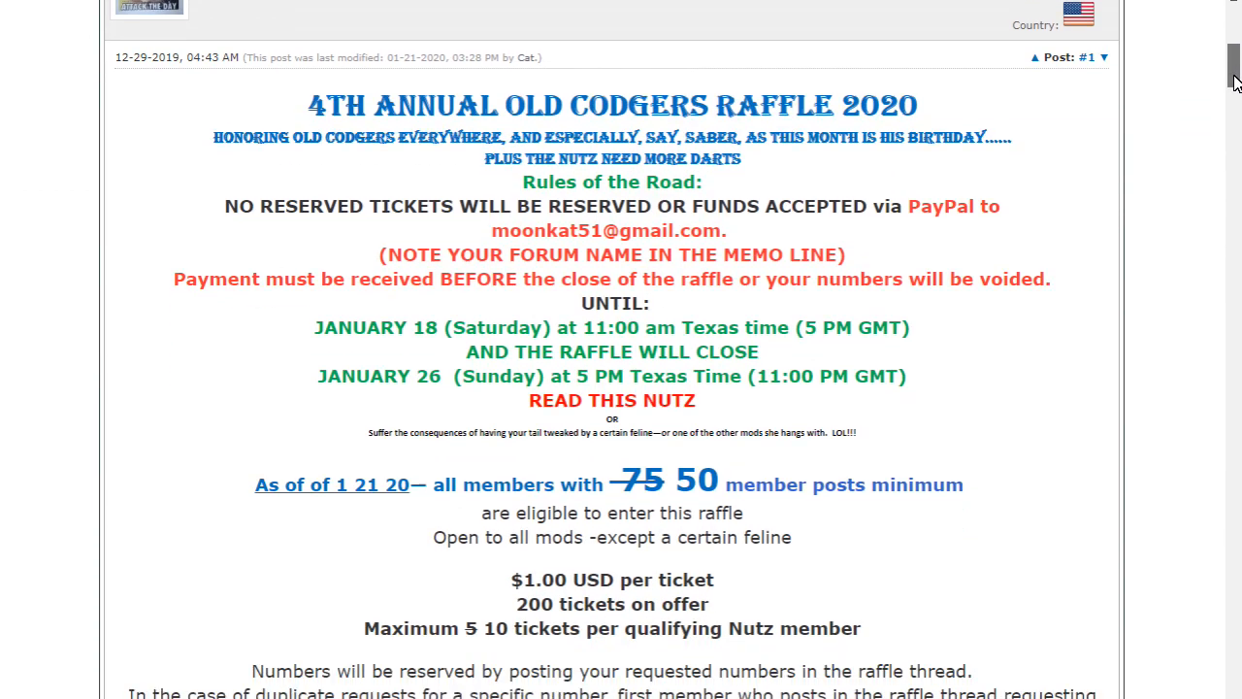
pyautogui.scroll(-3)
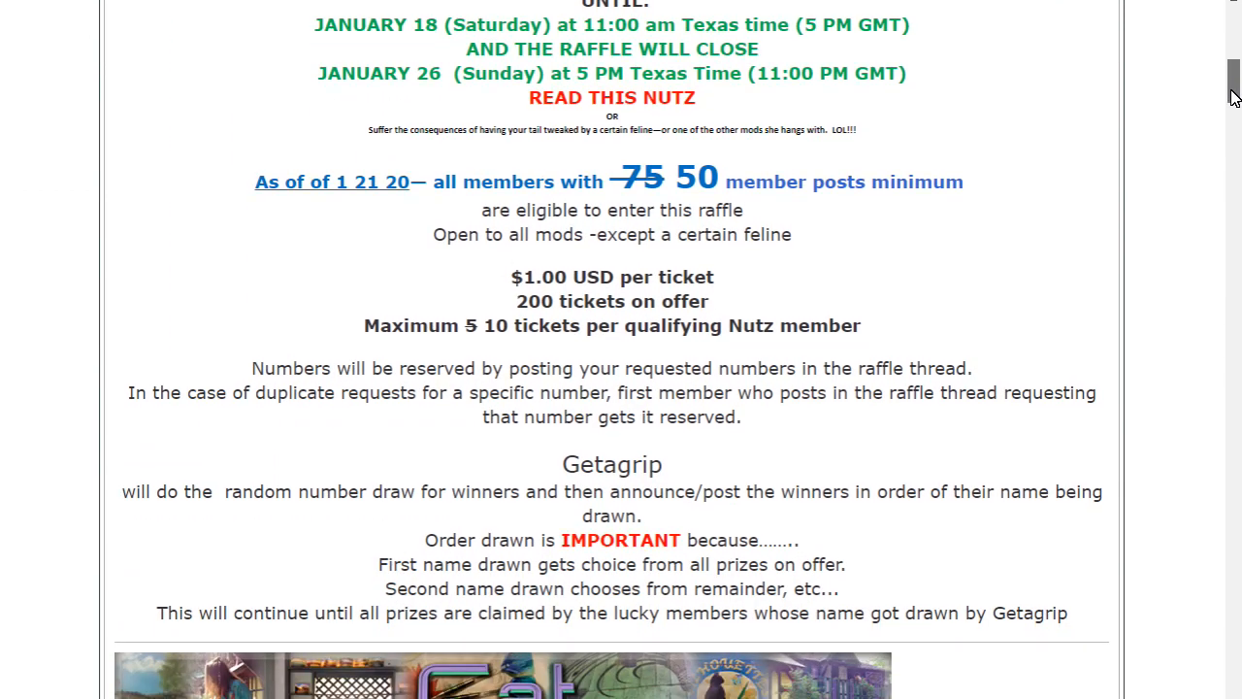
pyautogui.scroll(-3)
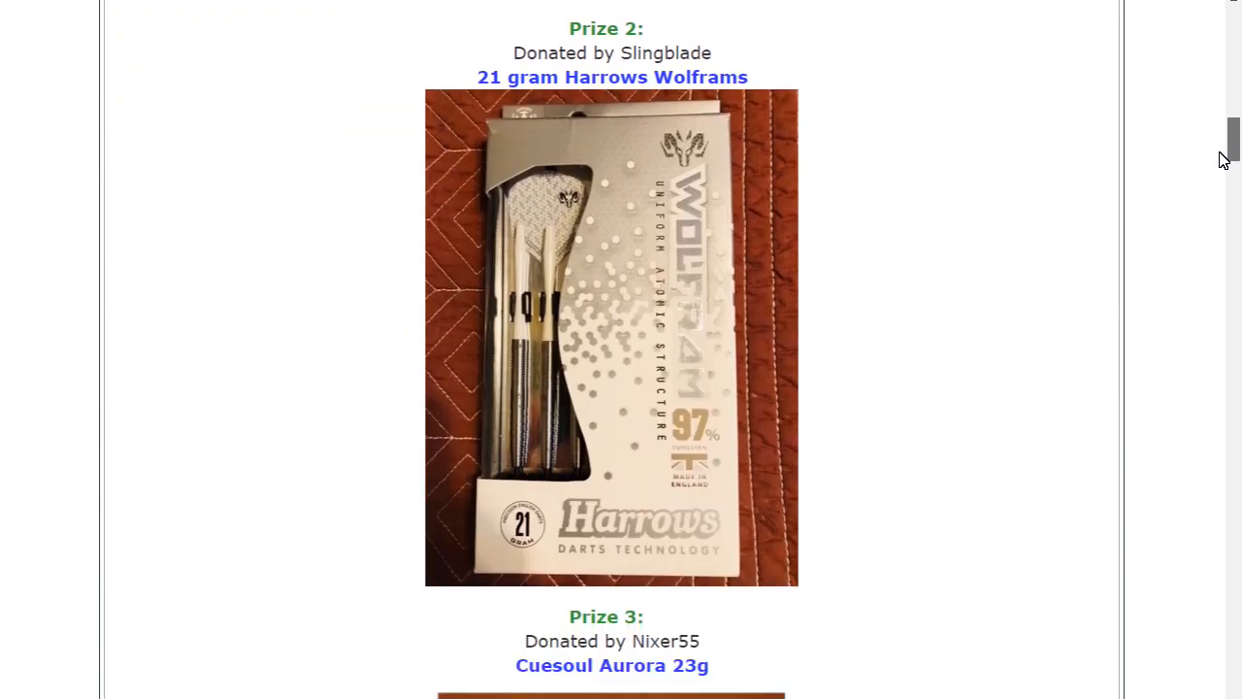
pyautogui.scroll(-3)
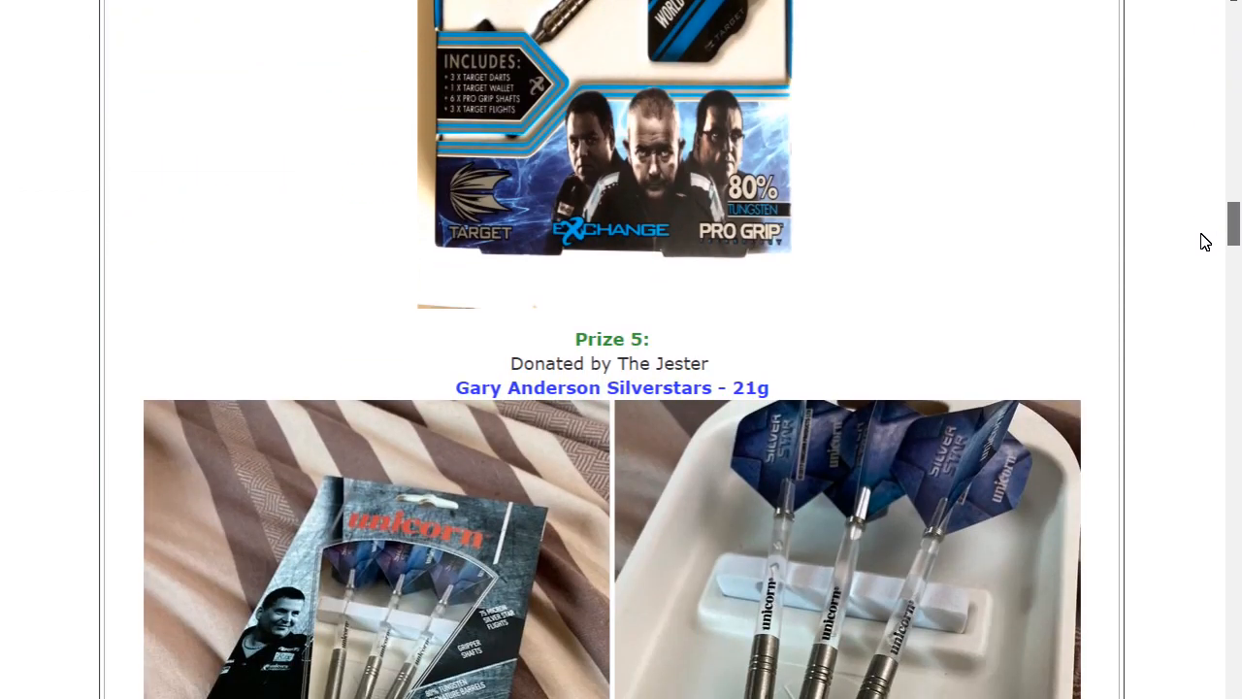
pyautogui.scroll(-3)
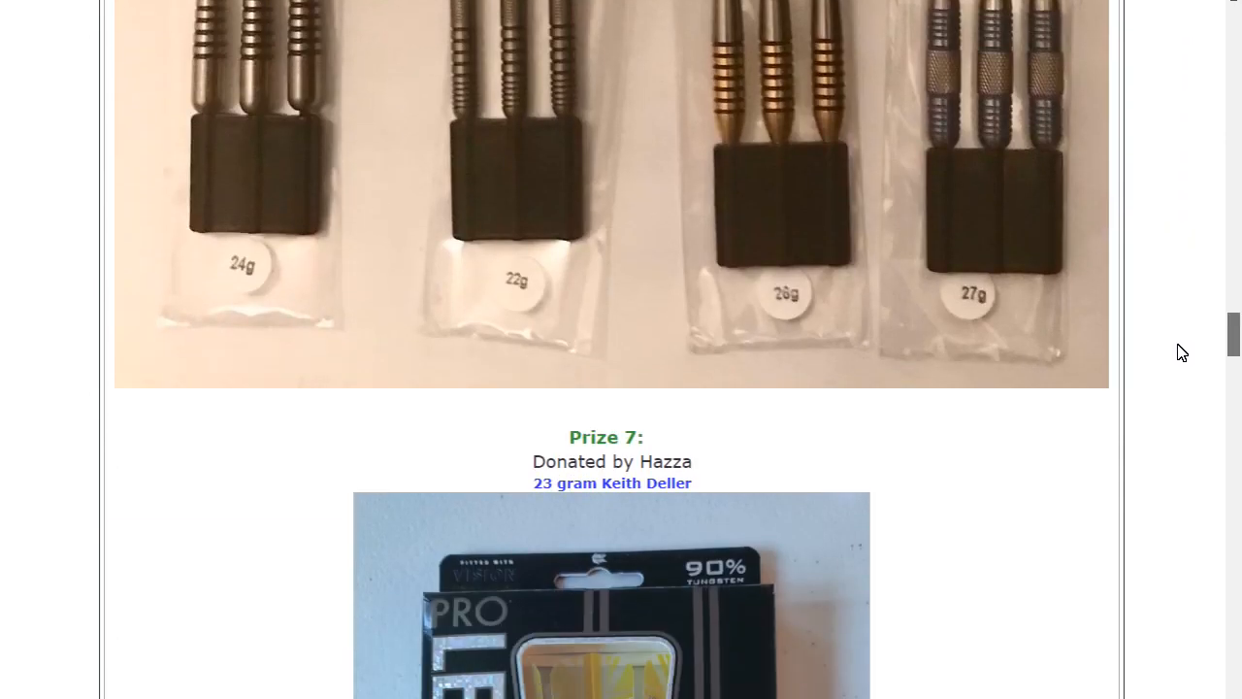
pyautogui.scroll(-3)
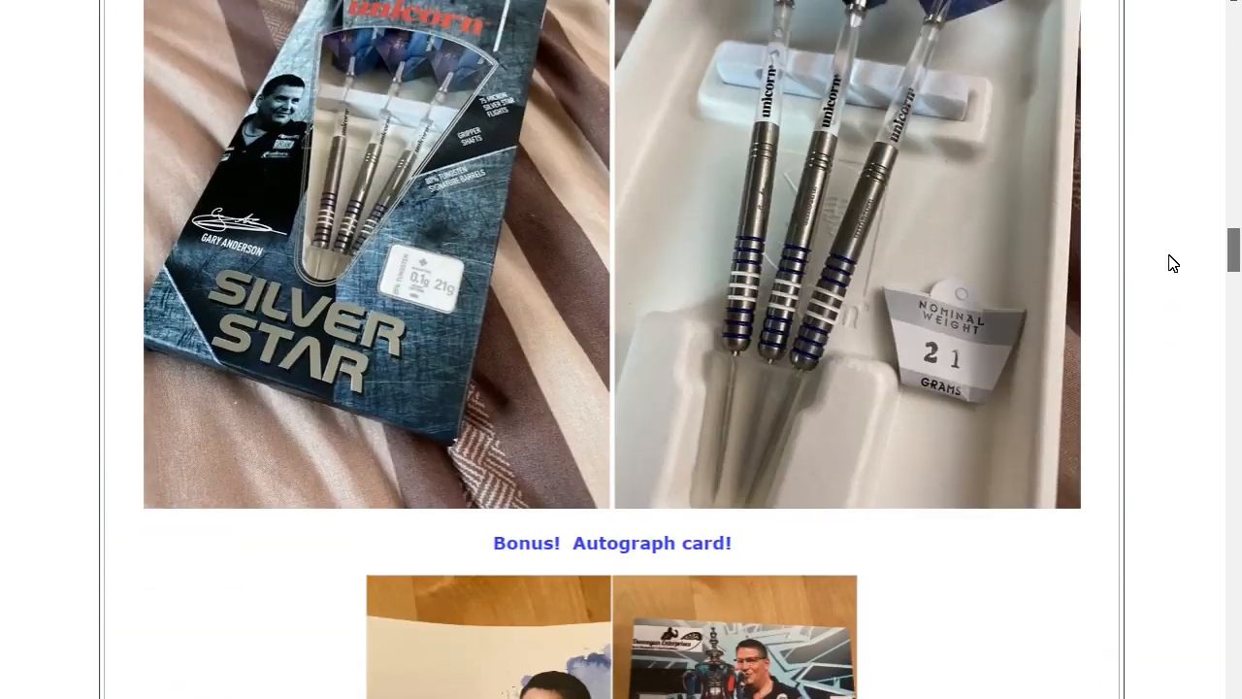
pyautogui.scroll(-3)
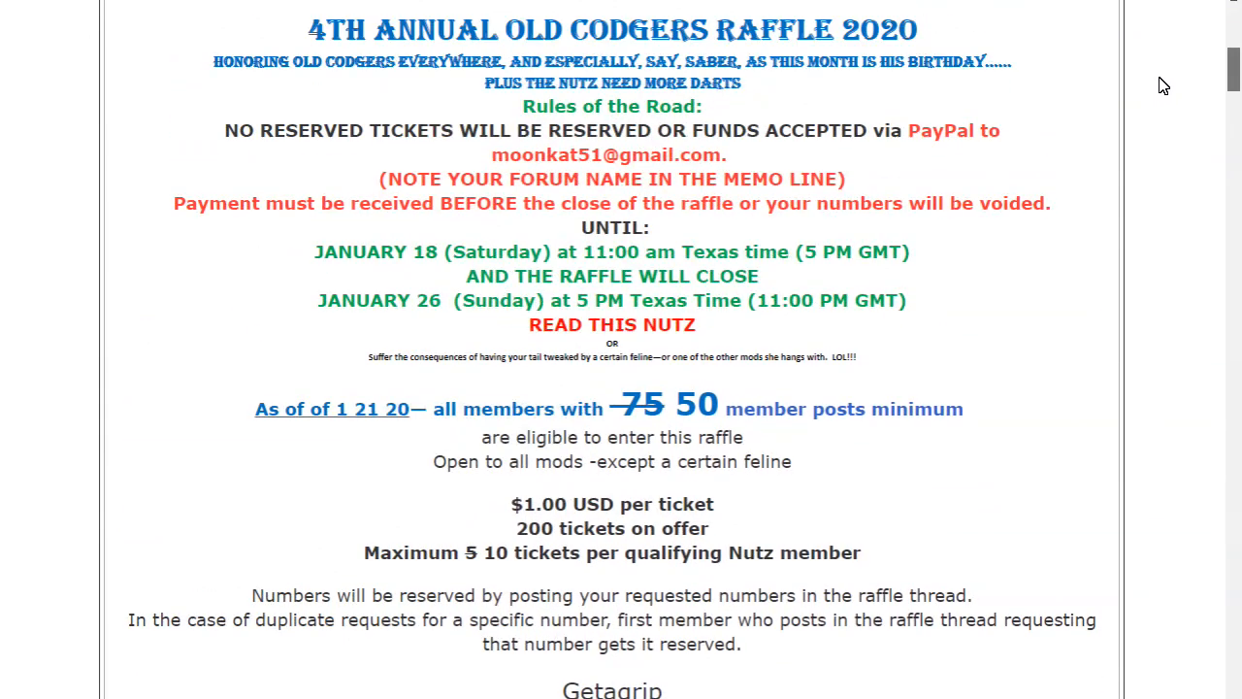
pyautogui.scroll(-3)
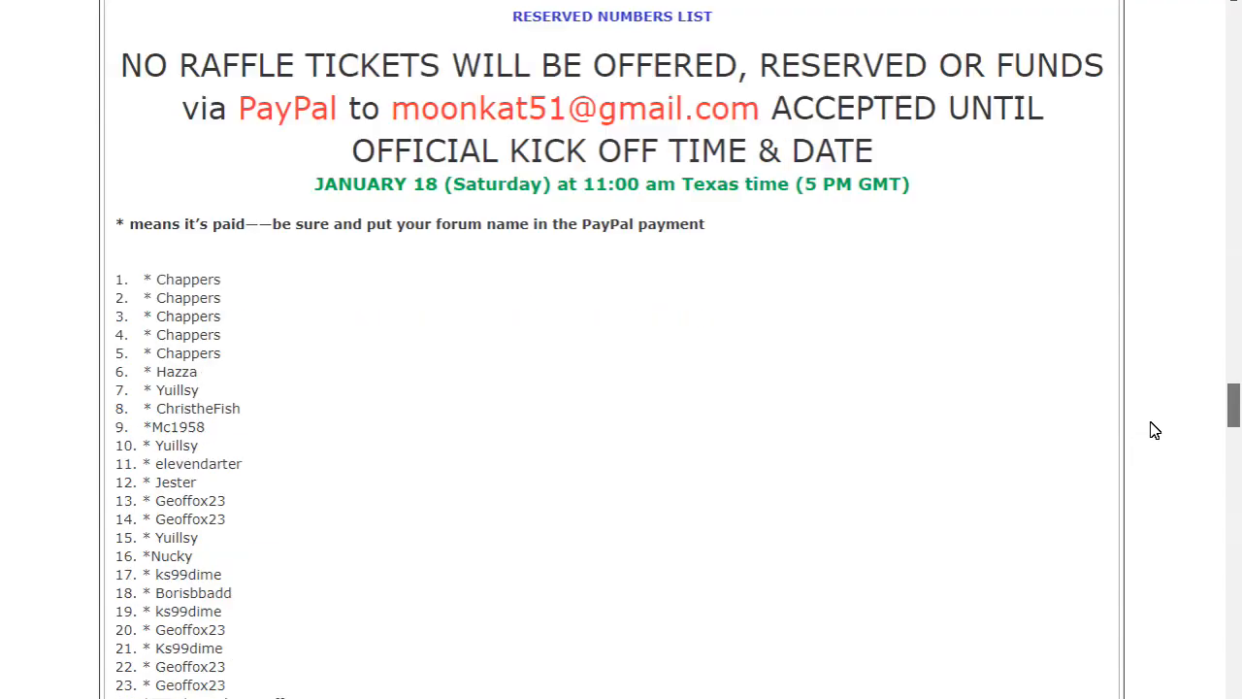
pyautogui.scroll(-3)
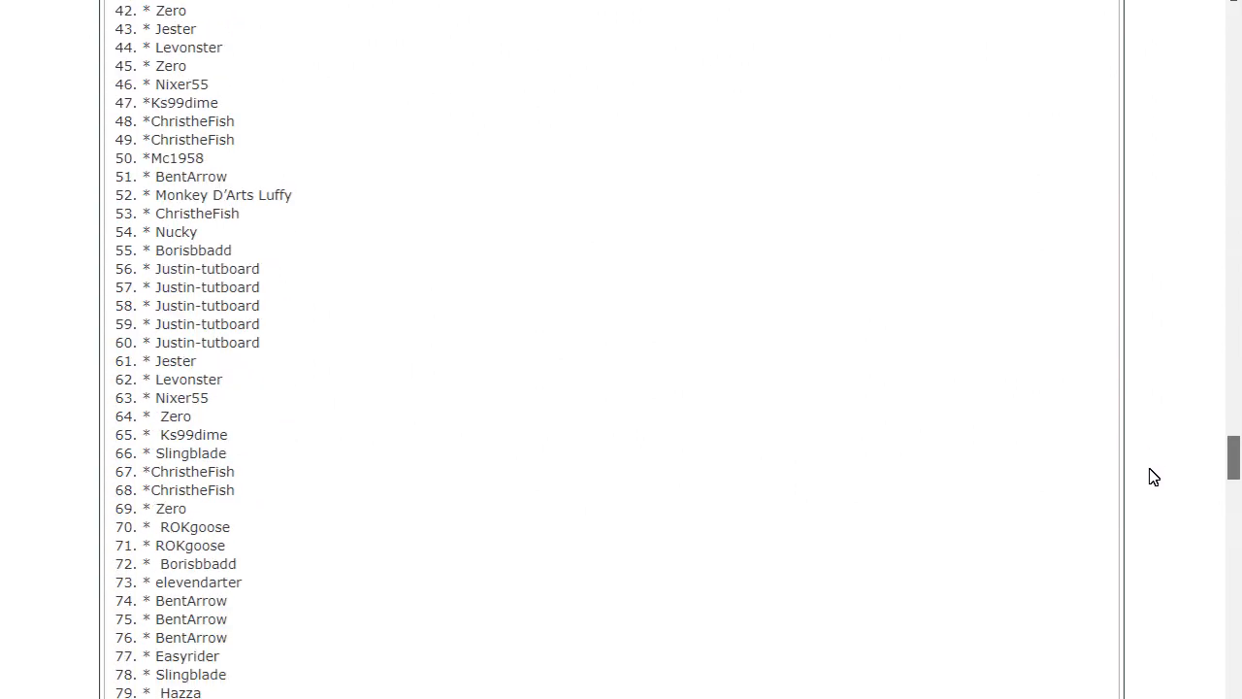
pyautogui.scroll(-3)
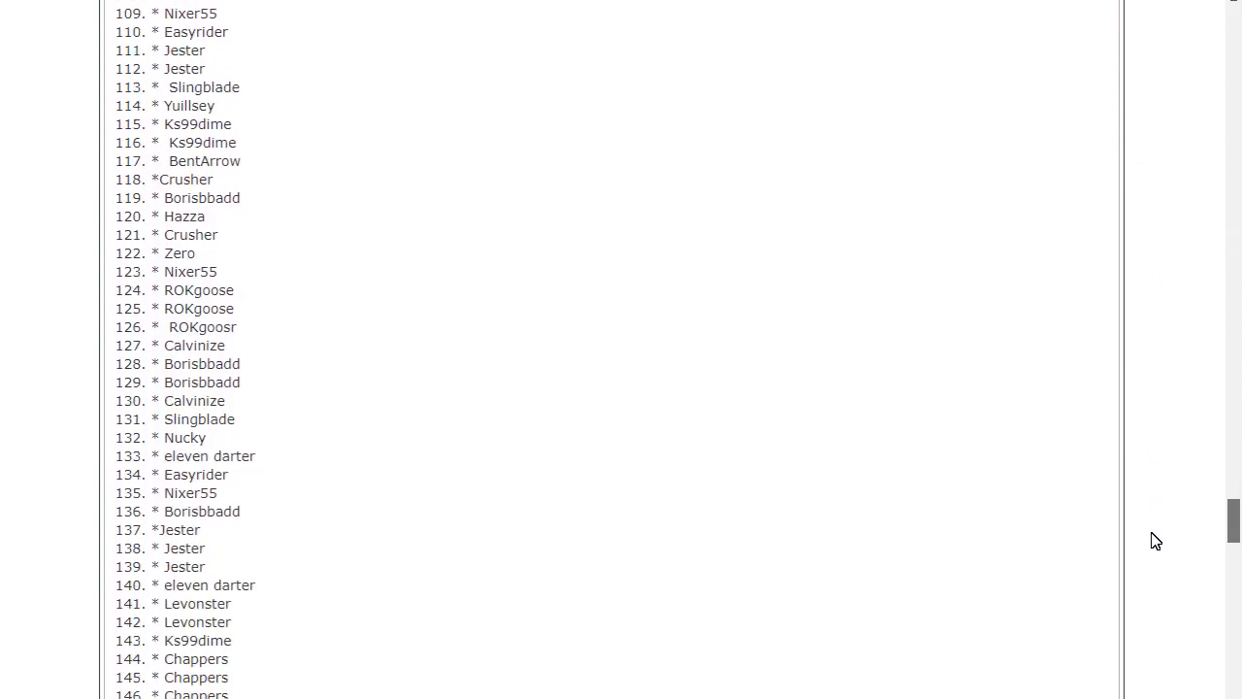
pyautogui.scroll(-3)
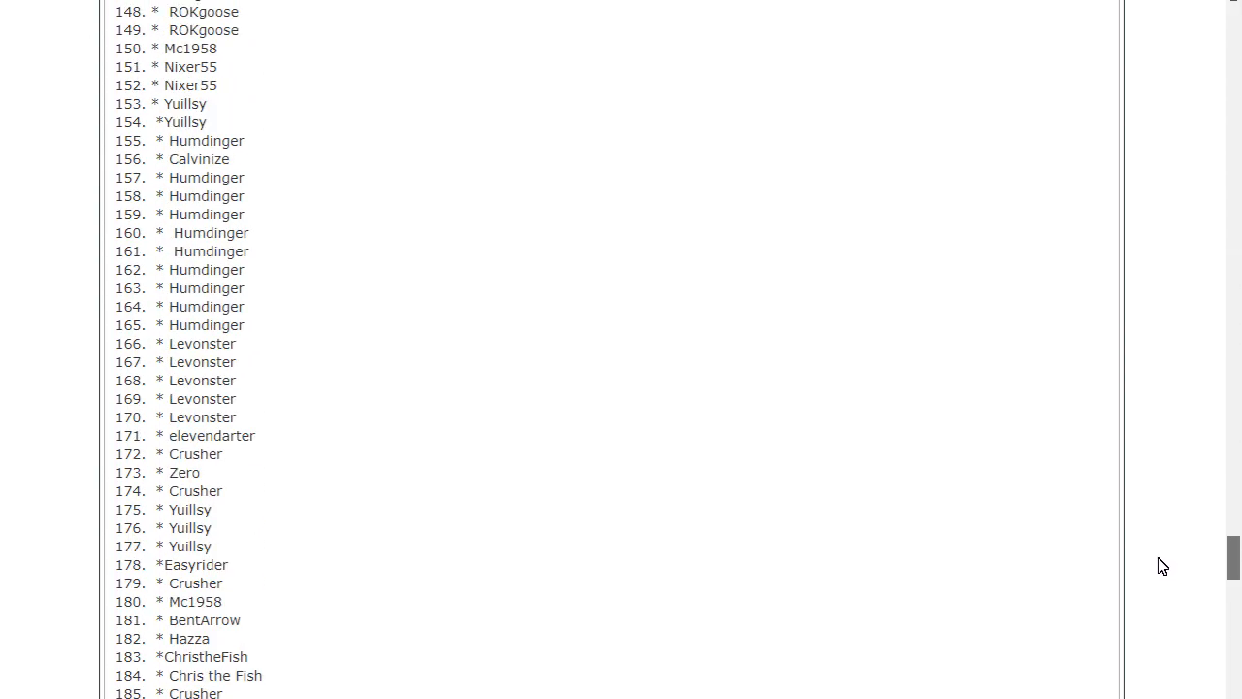
pyautogui.scroll(3)
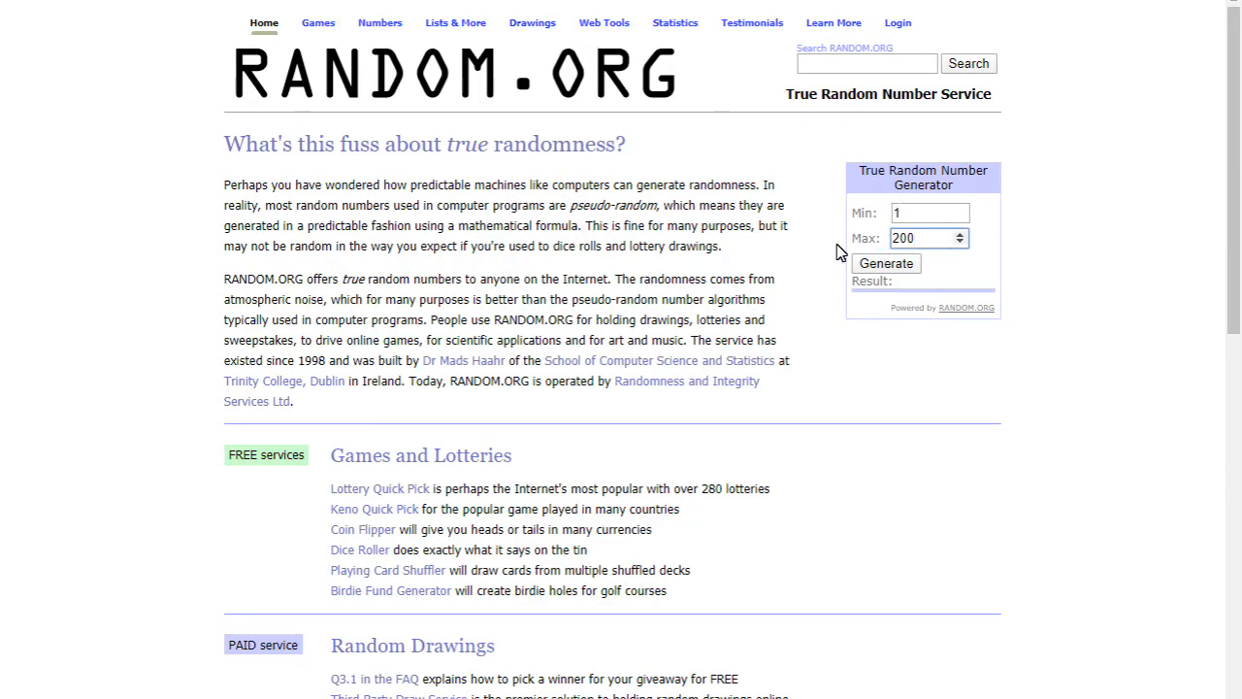
pyautogui.moveTo(668, 225)
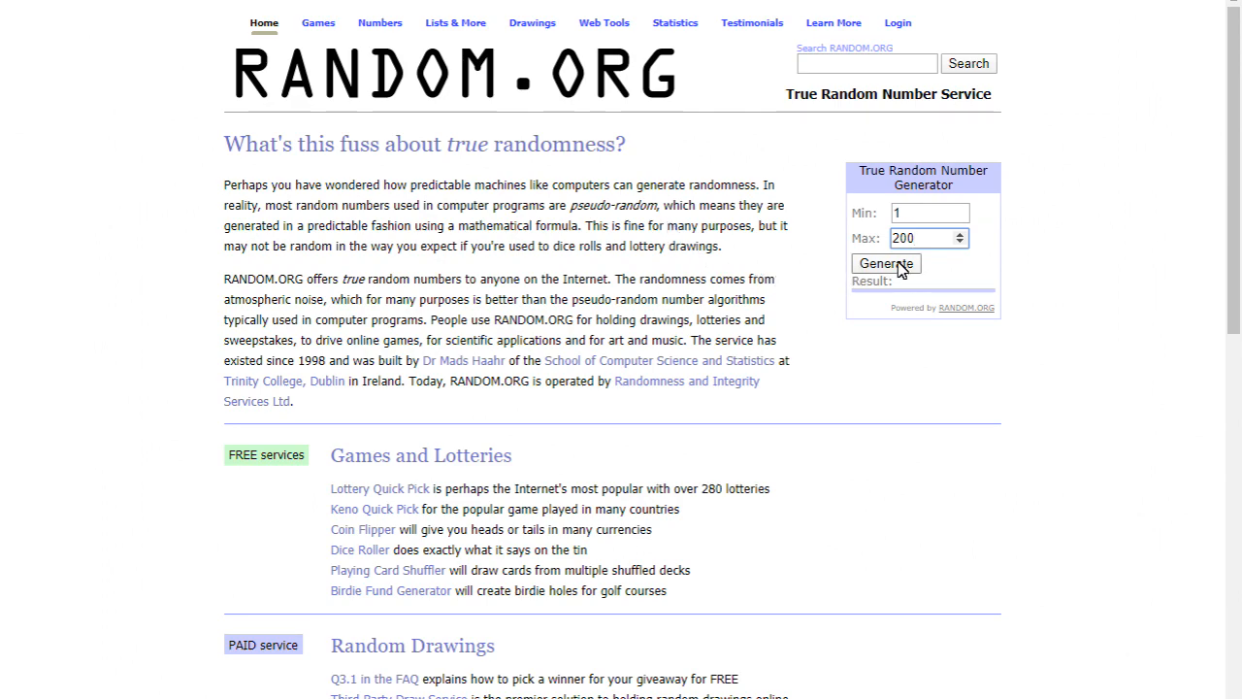
# - Draw a ticket number with the generator set to Min 1 and Max 200
pyautogui.click(922, 238)
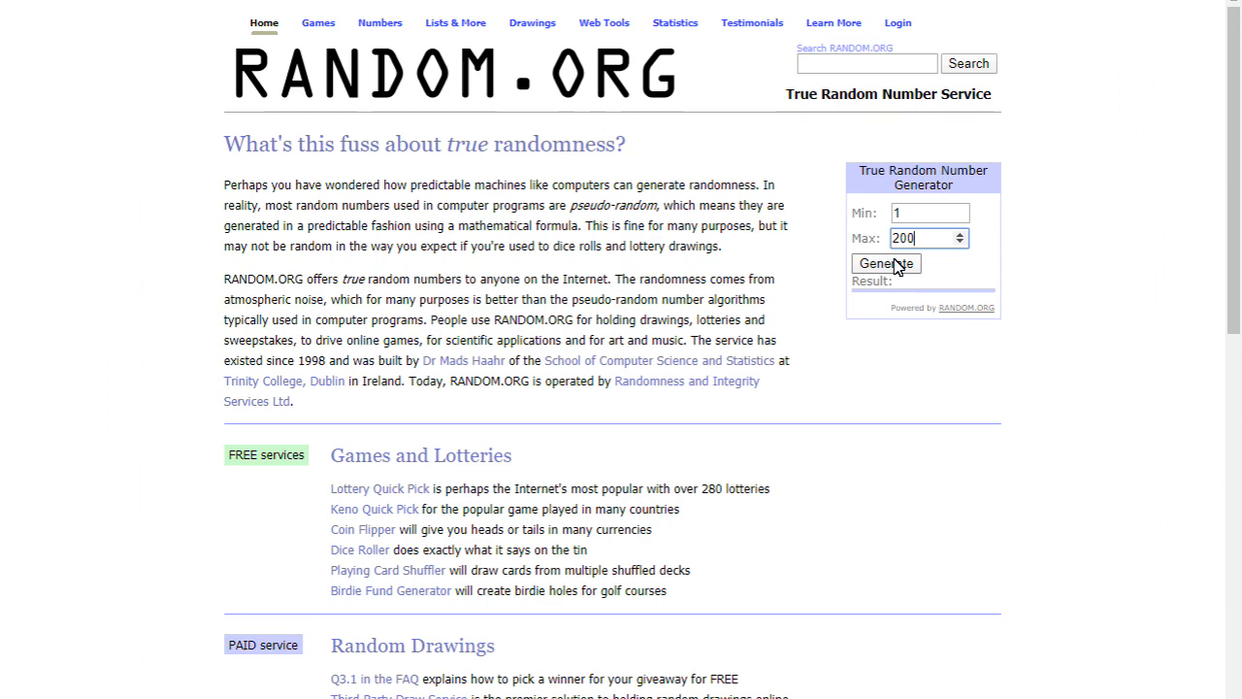
pyautogui.click(885, 263)
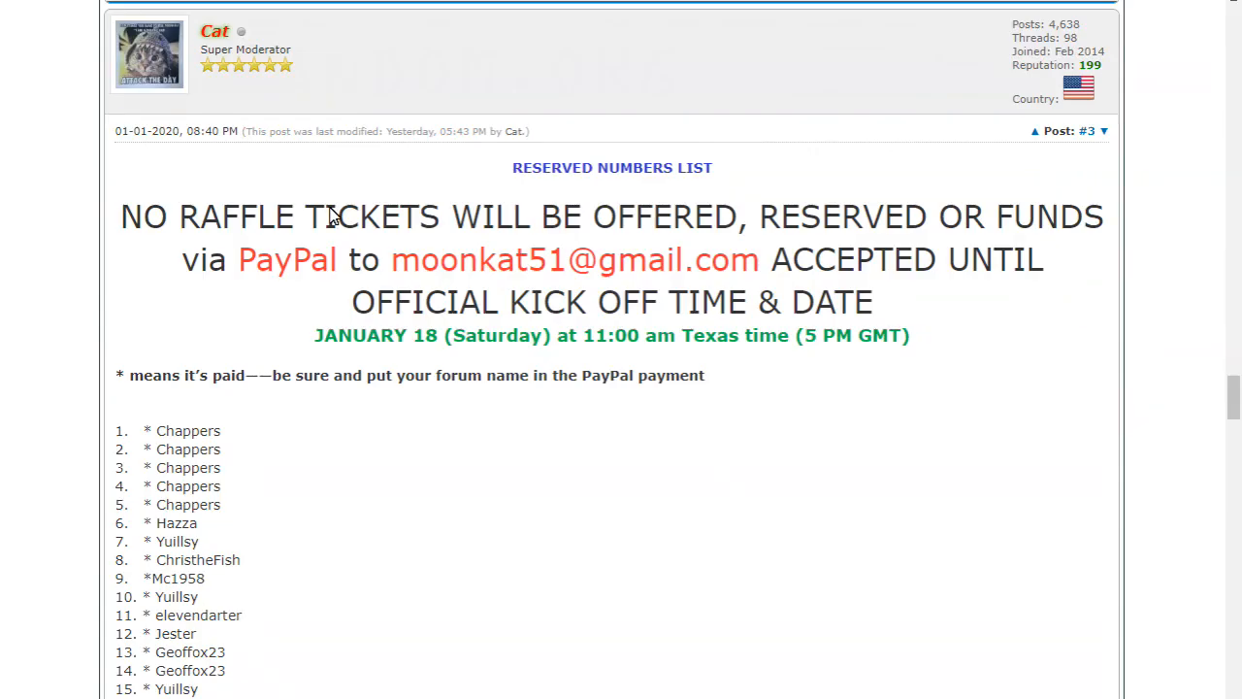
# - Scroll down the Reserved Numbers List of ticket holders and forum names
pyautogui.scroll(-3)
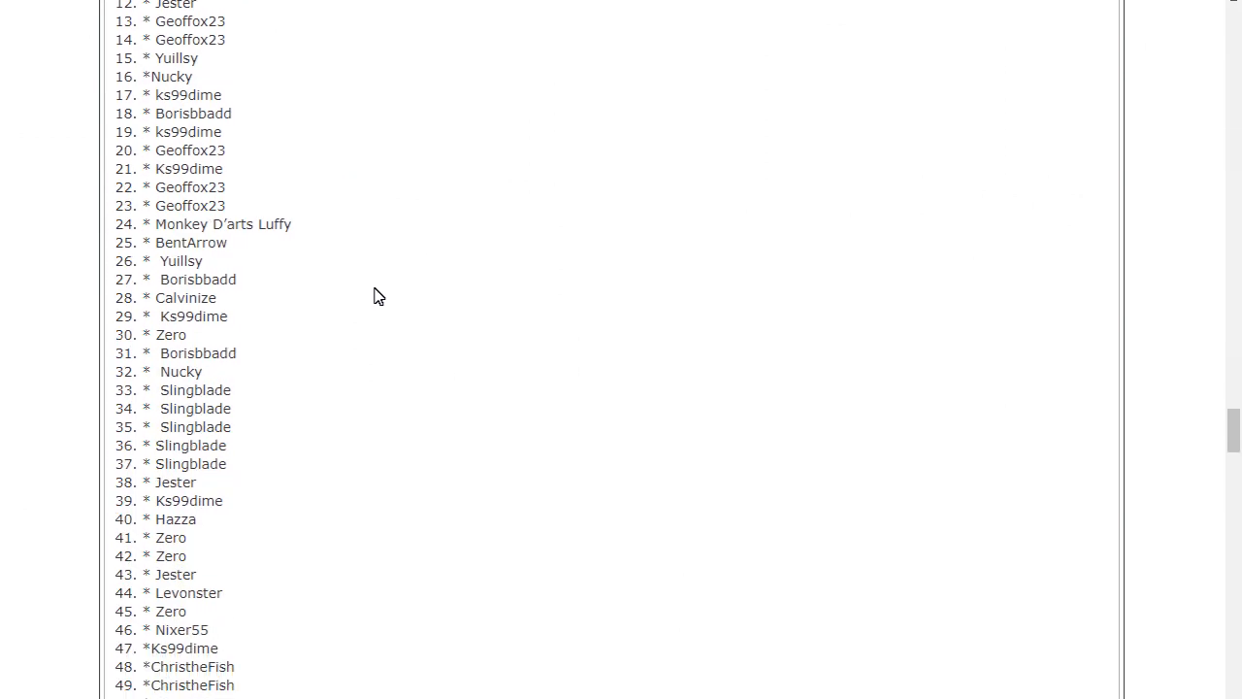
pyautogui.scroll(-3)
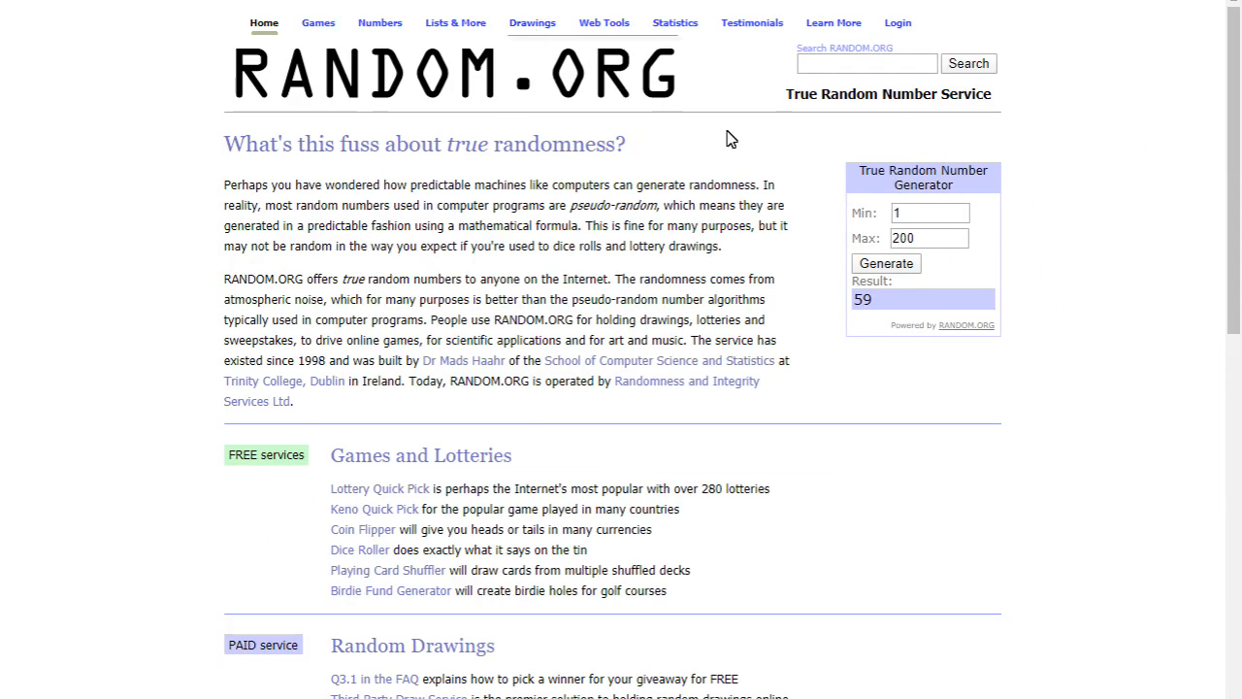
pyautogui.moveTo(885, 263)
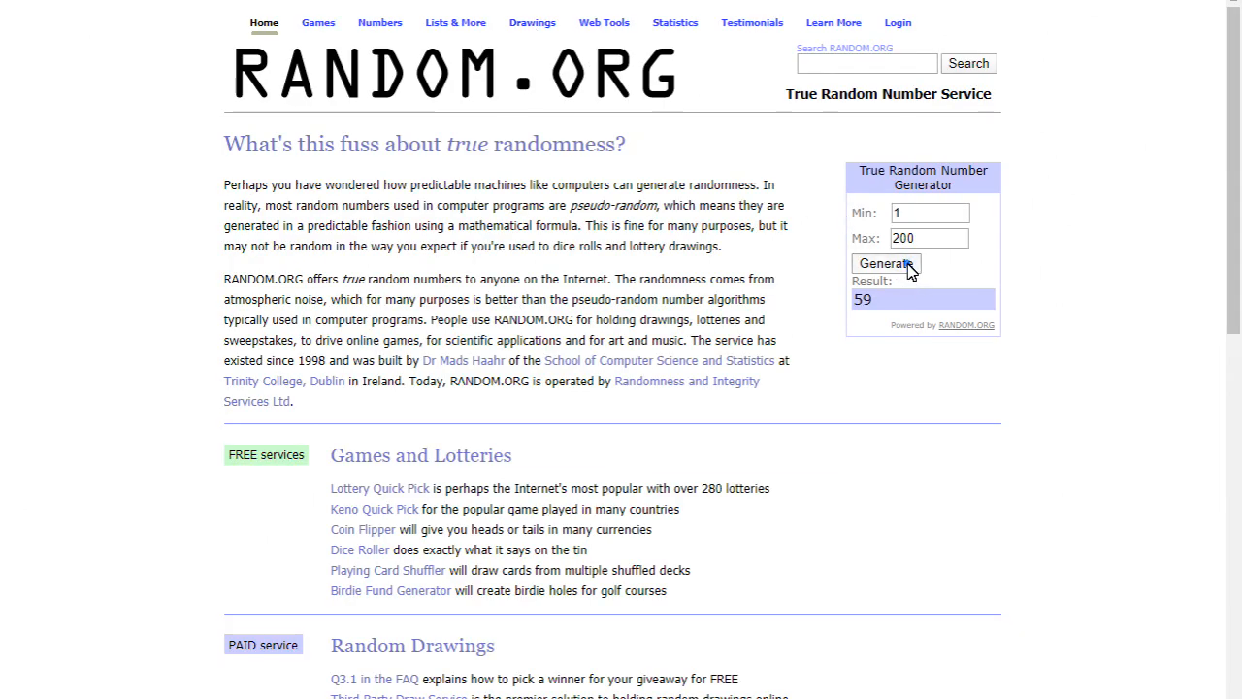
# - Generate a fresh 1–200 number to replace the earlier result 59
pyautogui.click(884, 262)
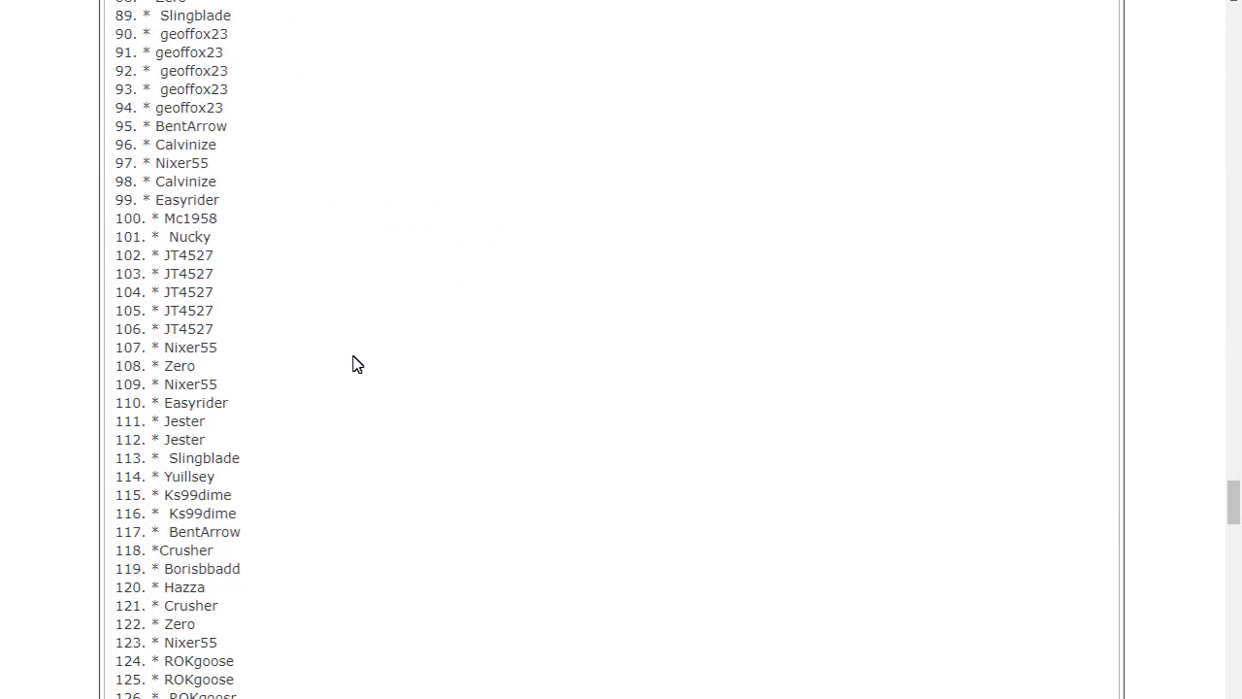
pyautogui.scroll(-3)
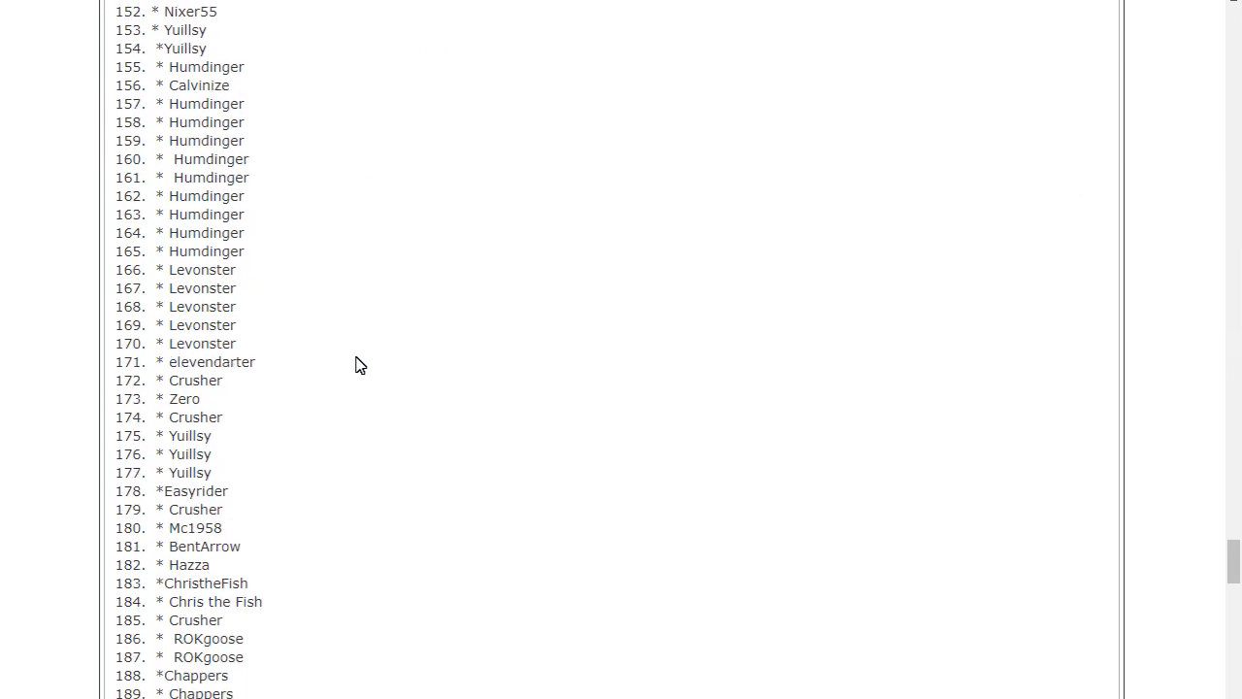
pyautogui.scroll(-3)
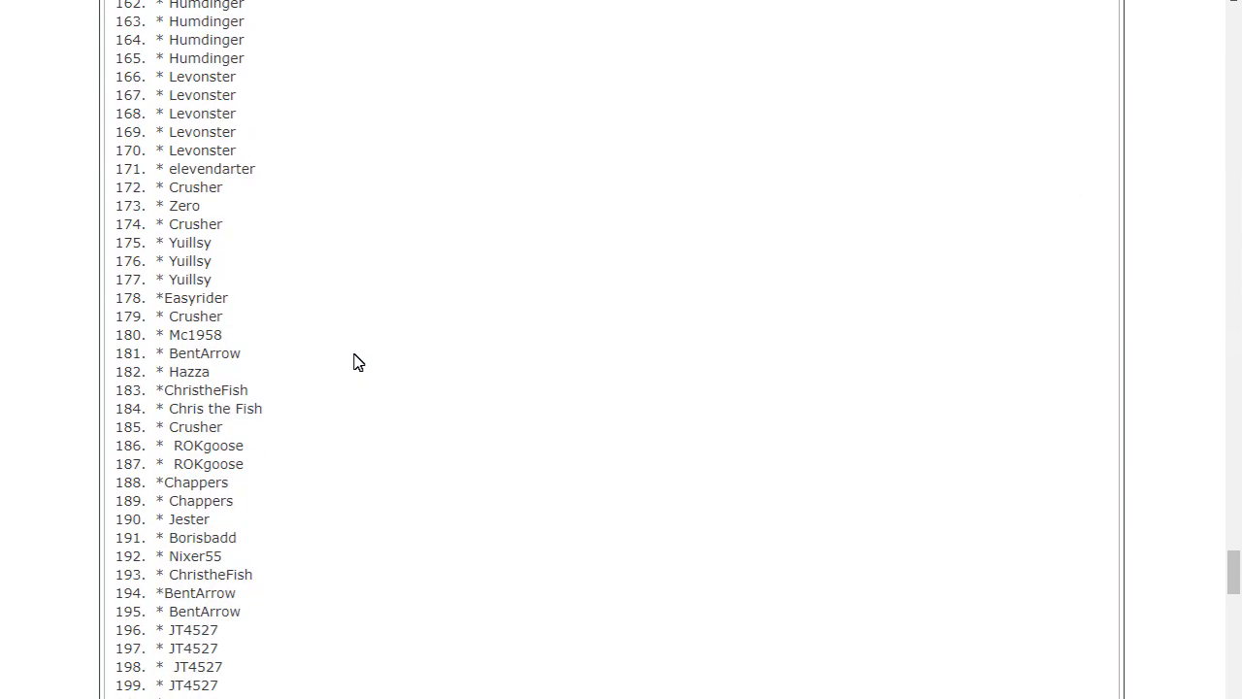
pyautogui.moveTo(372, 370)
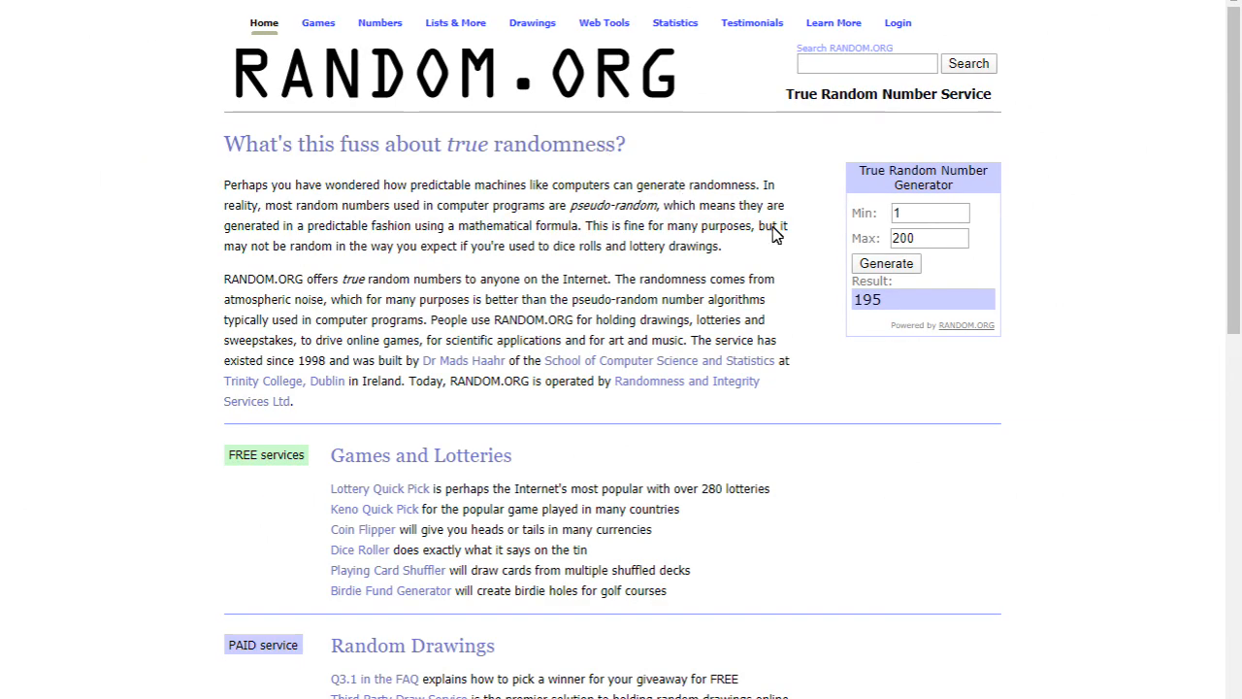
pyautogui.click(885, 263)
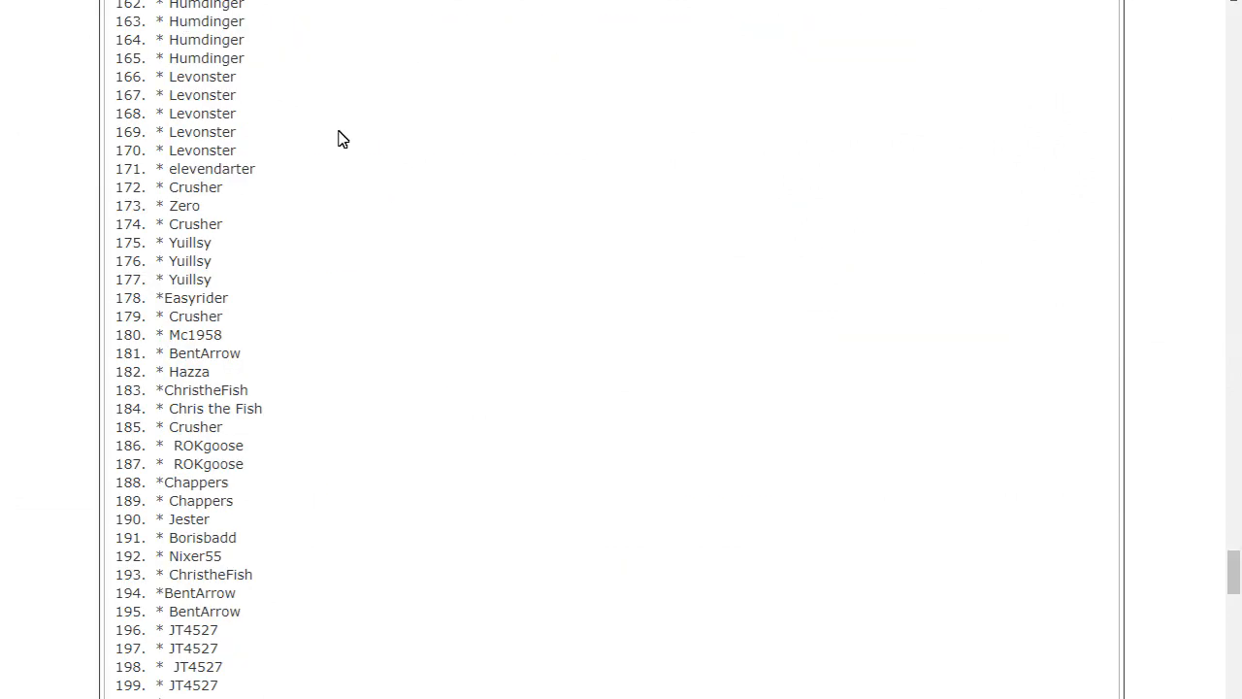
# - Match drawn number 155 to Humdinger and generate the next number
pyautogui.scroll(3)
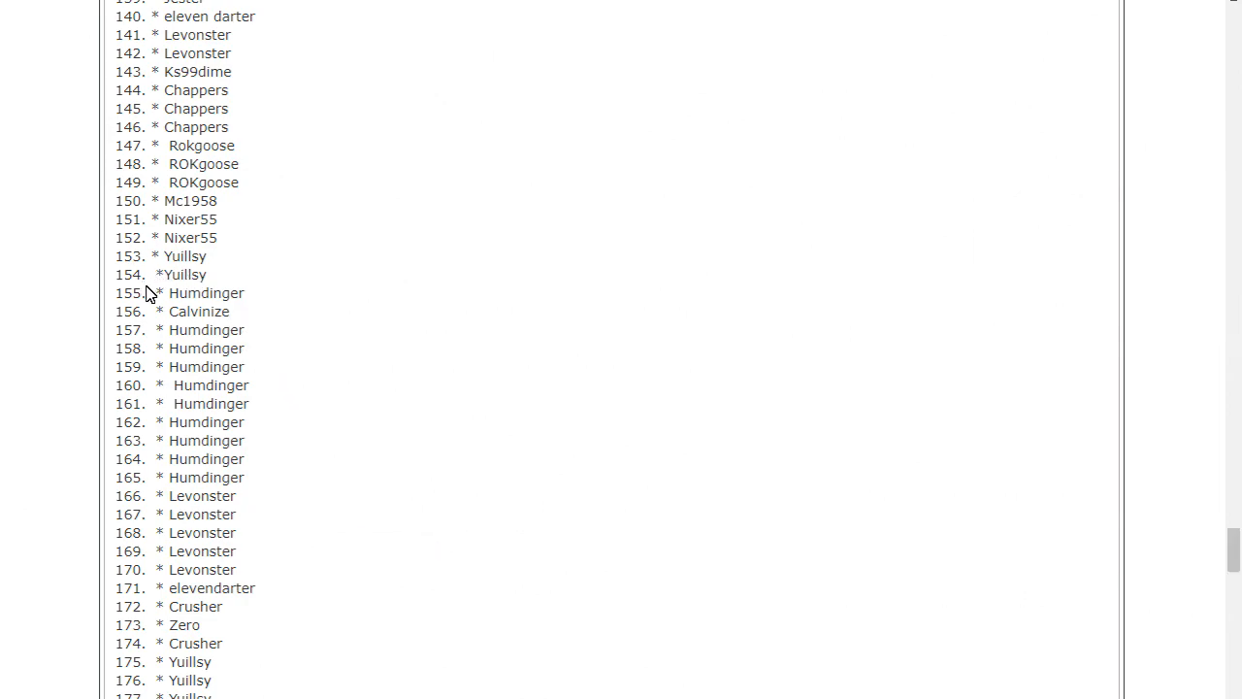
pyautogui.moveTo(201, 305)
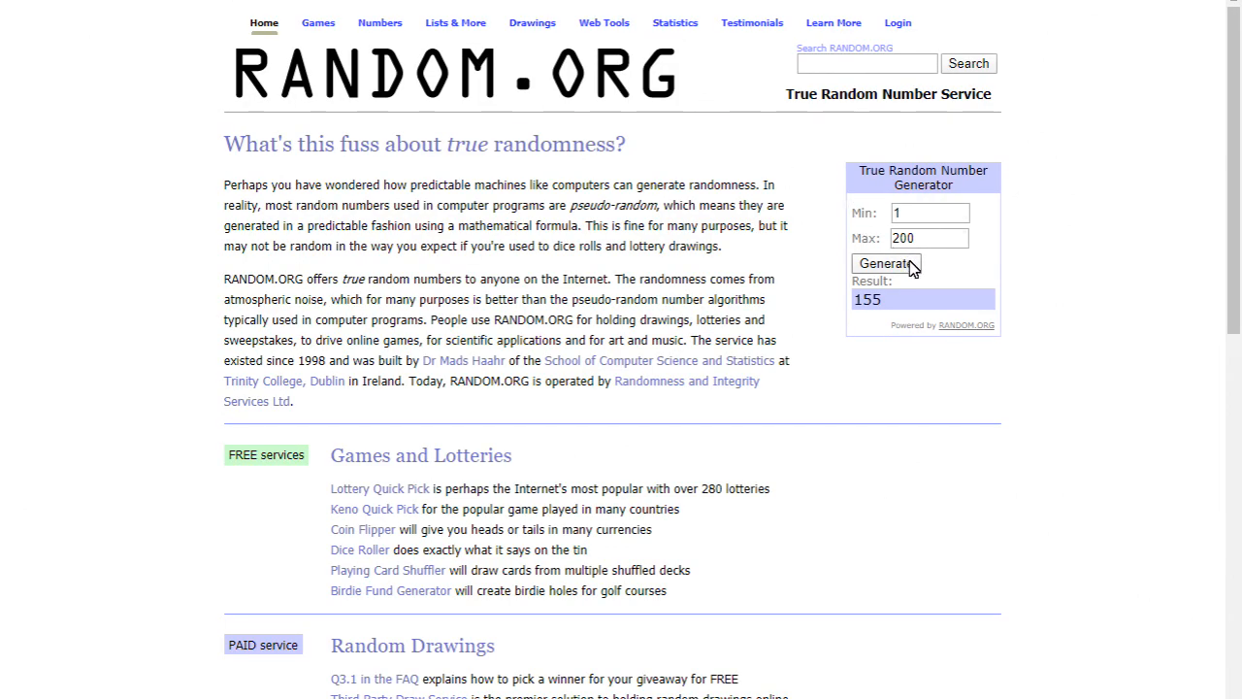
pyautogui.click(884, 263)
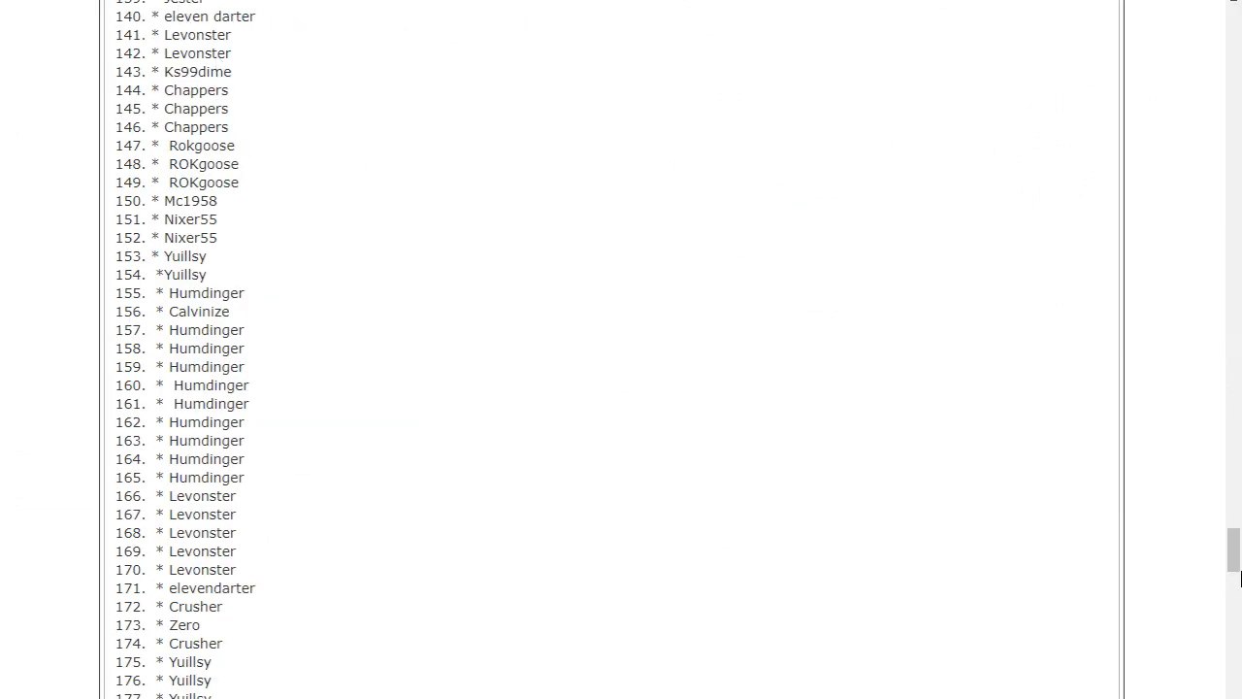
# - Draw again and scroll the forum list to ticket 26, Yuillsy
pyautogui.scroll(3)
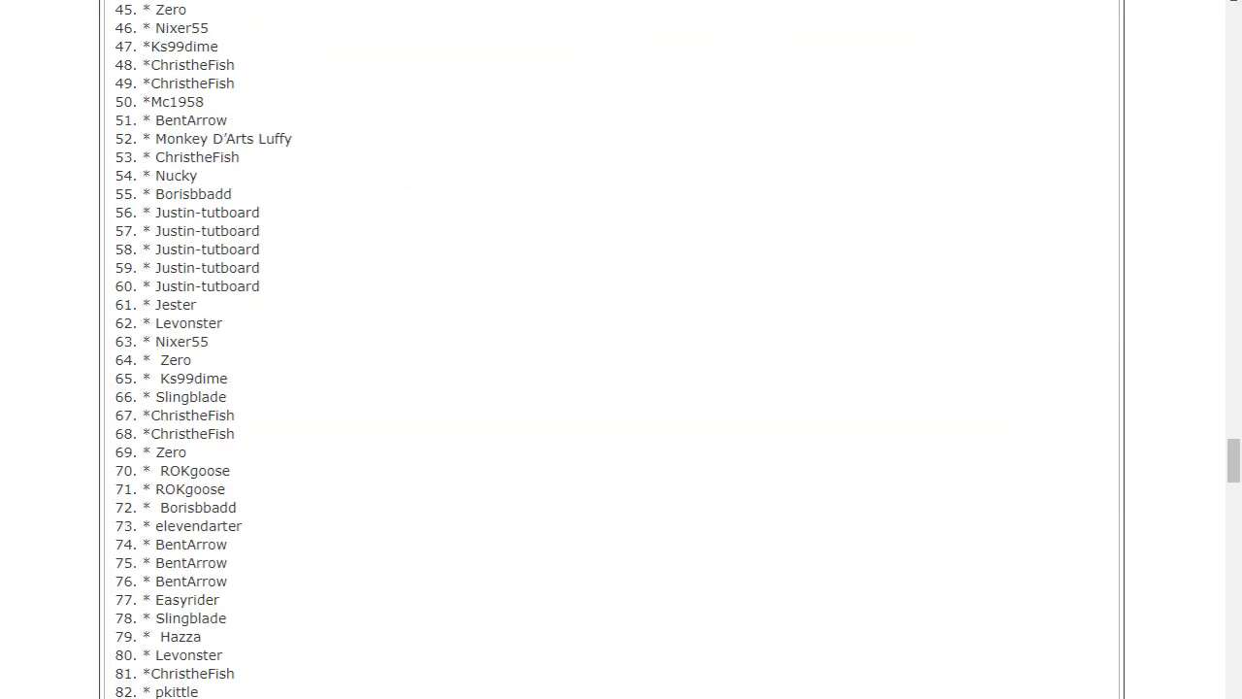
pyautogui.scroll(3)
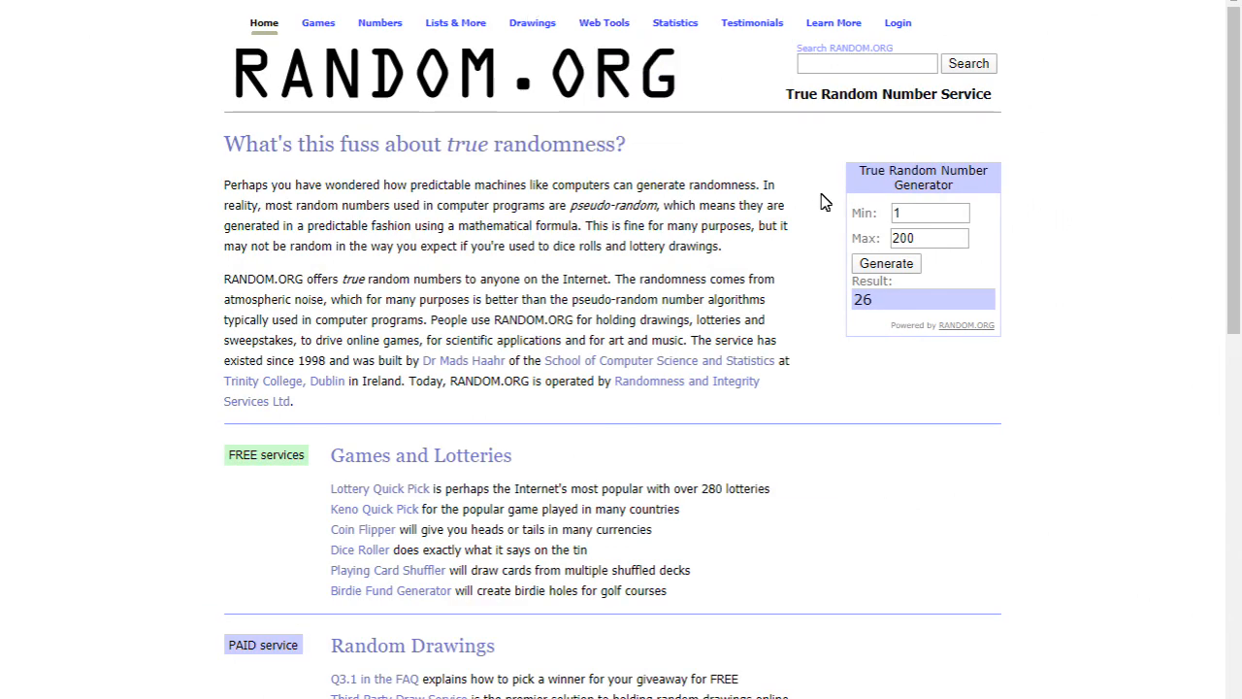
pyautogui.click(885, 263)
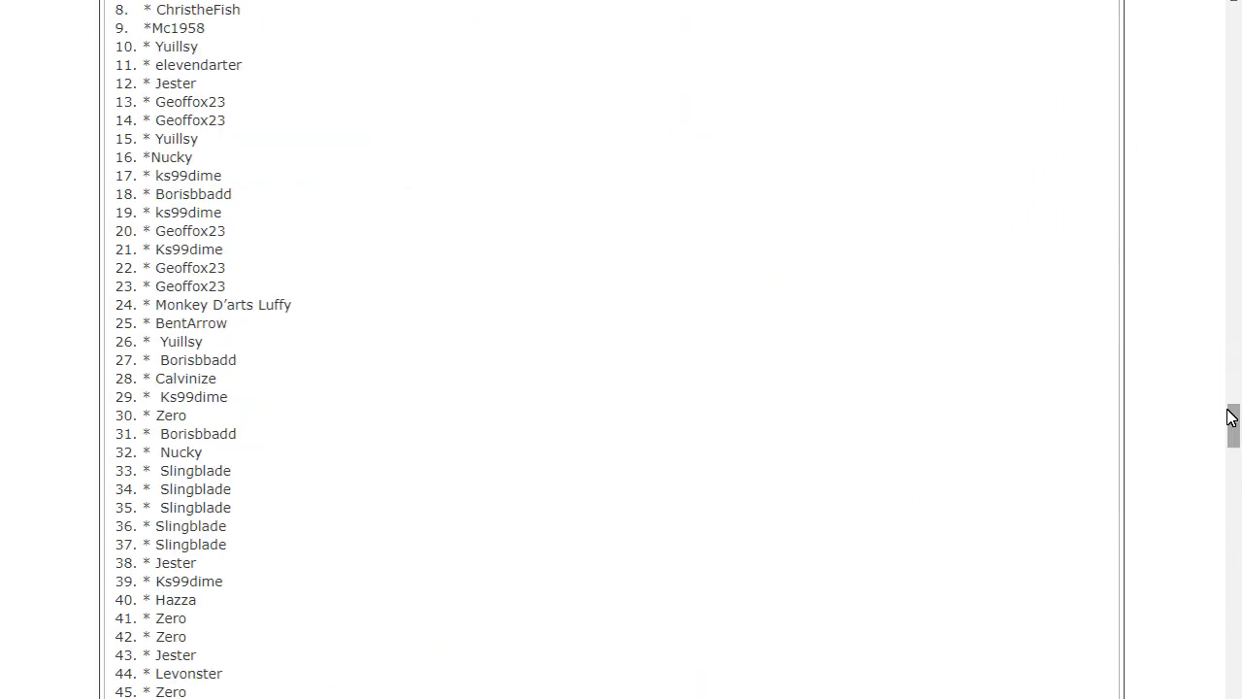
pyautogui.scroll(-3)
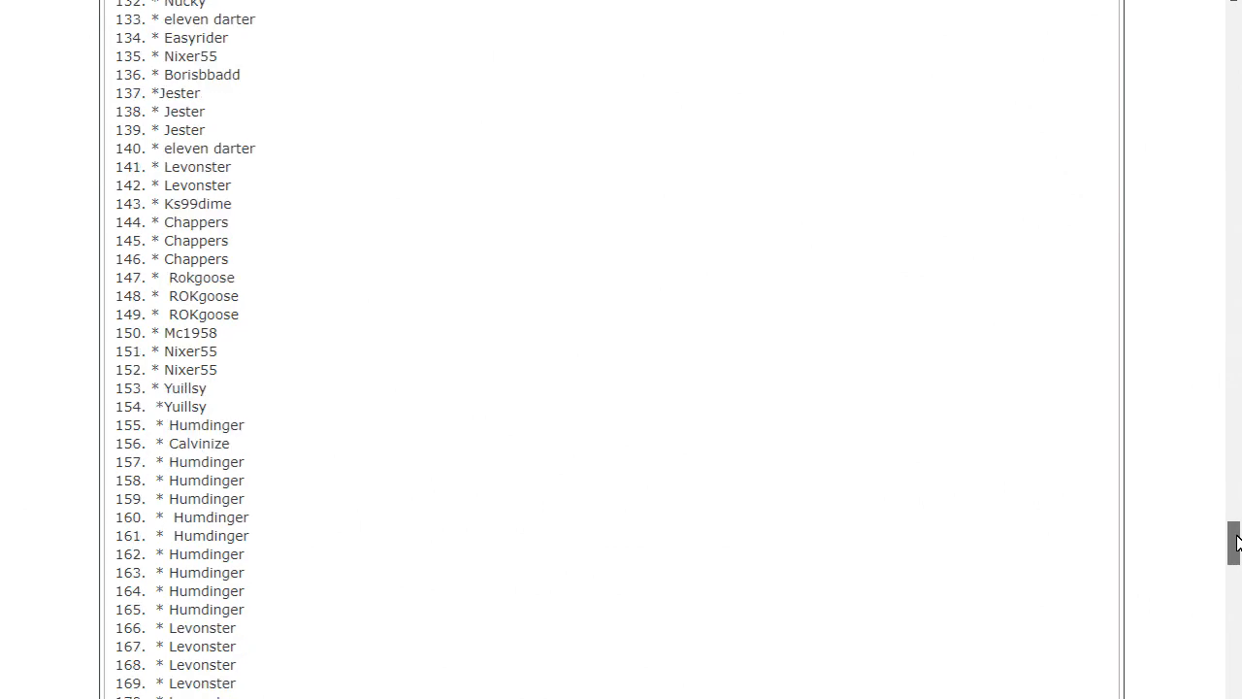
pyautogui.scroll(-3)
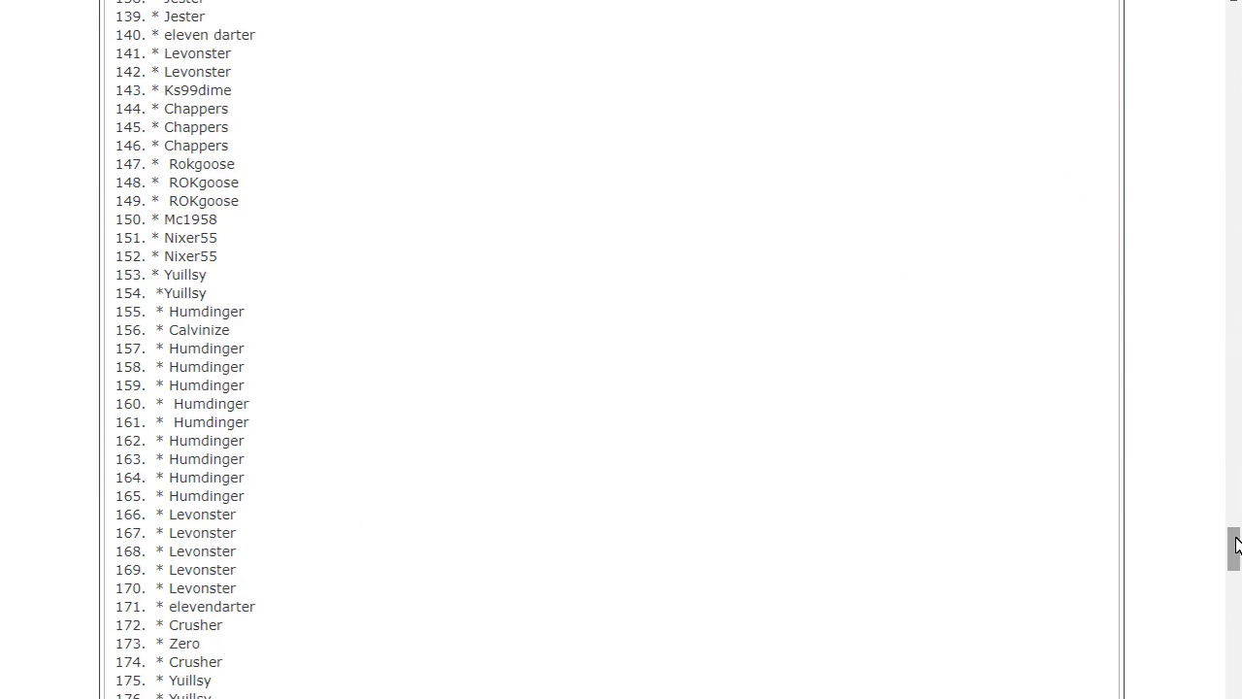